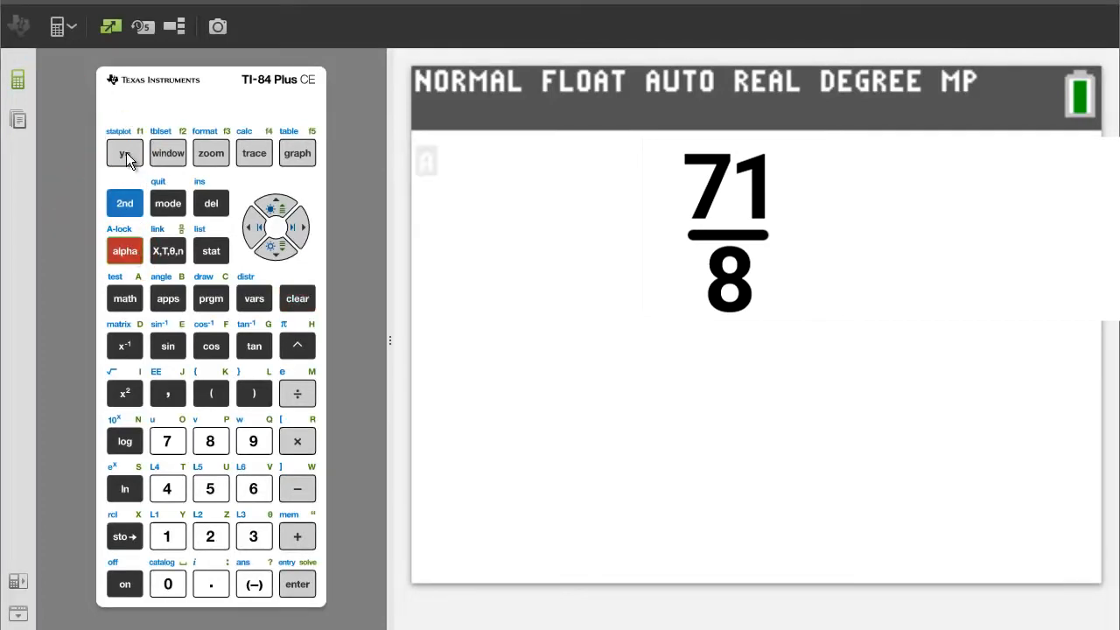
Open the FRAC shortcut menu of fraction templates and conversions.
click(125, 152)
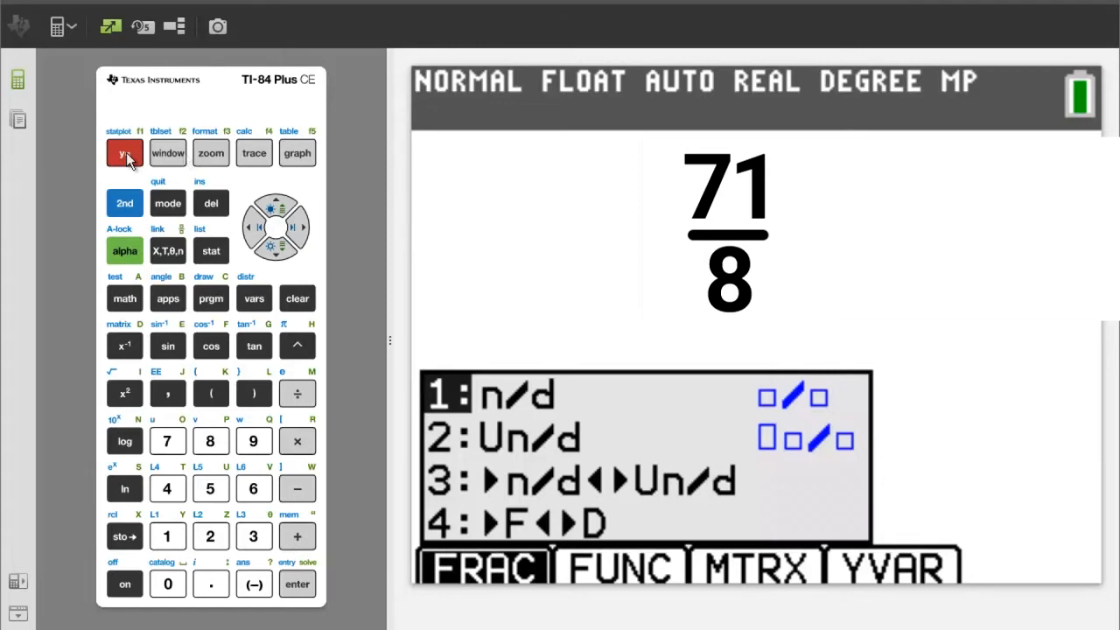
Insert an n/d fraction template with numerator 71, then move to the denominator.
click(167, 535)
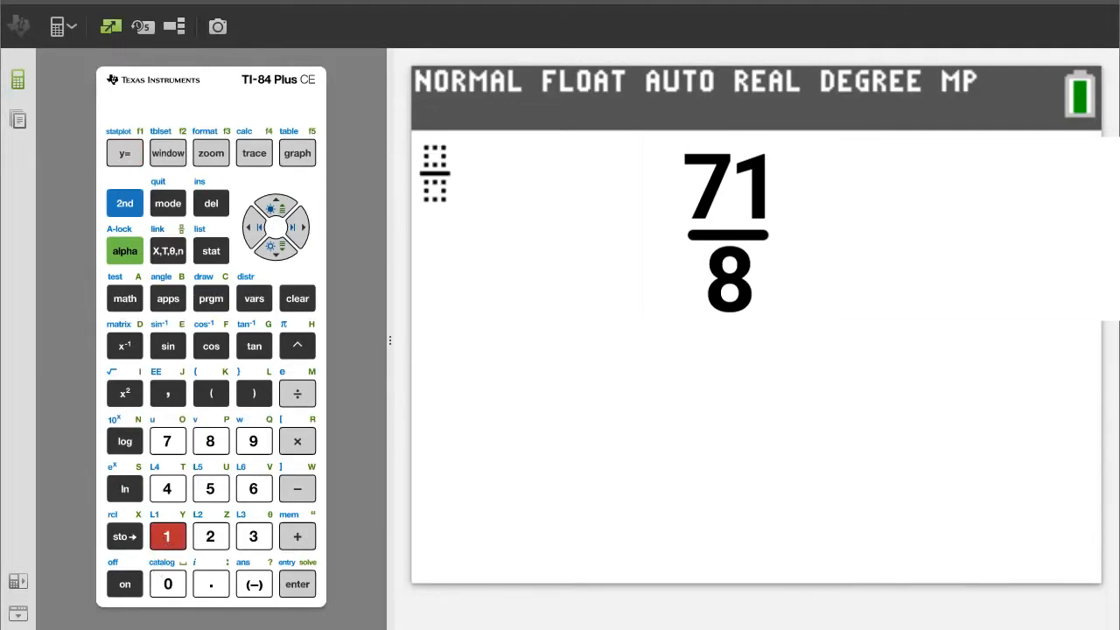
click(167, 440)
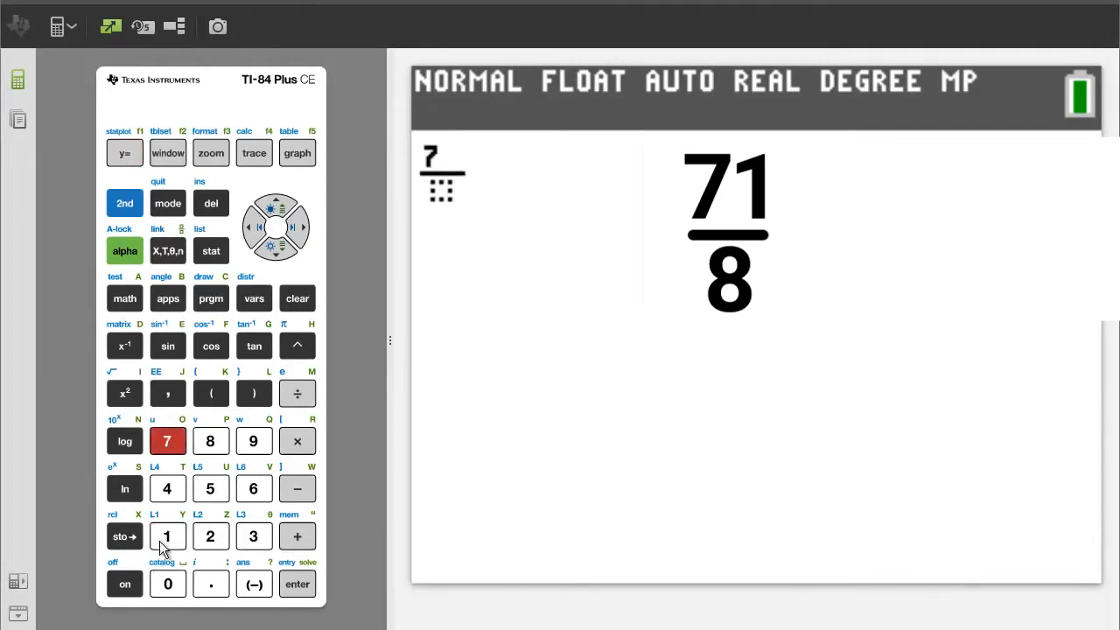
click(167, 536)
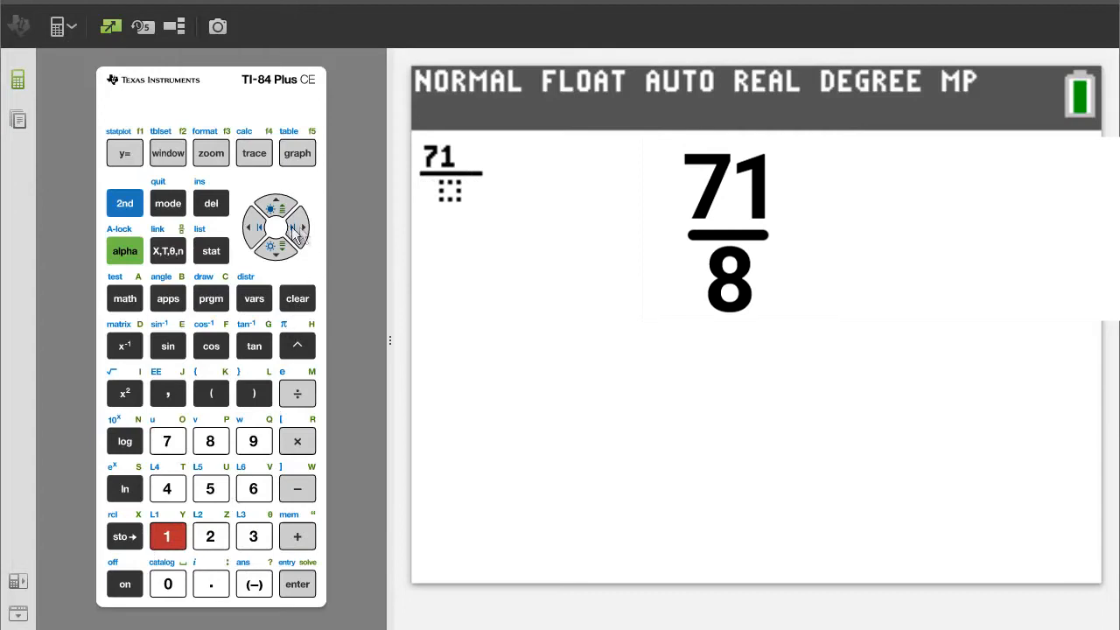
click(210, 440)
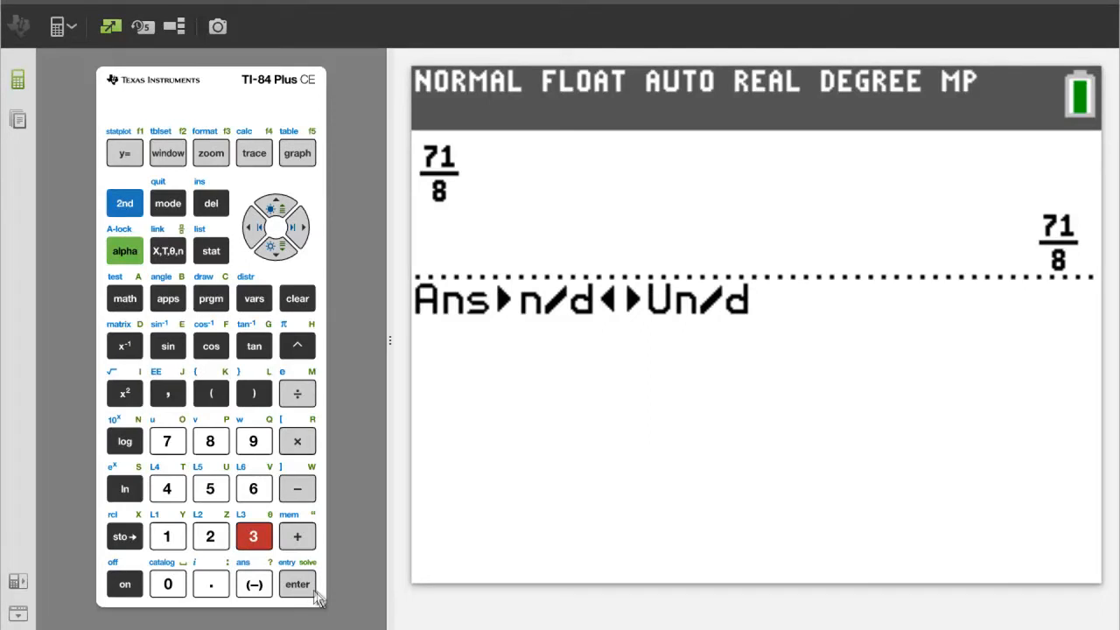
Convert 71/8 to the mixed number 8 7/8.
click(297, 583)
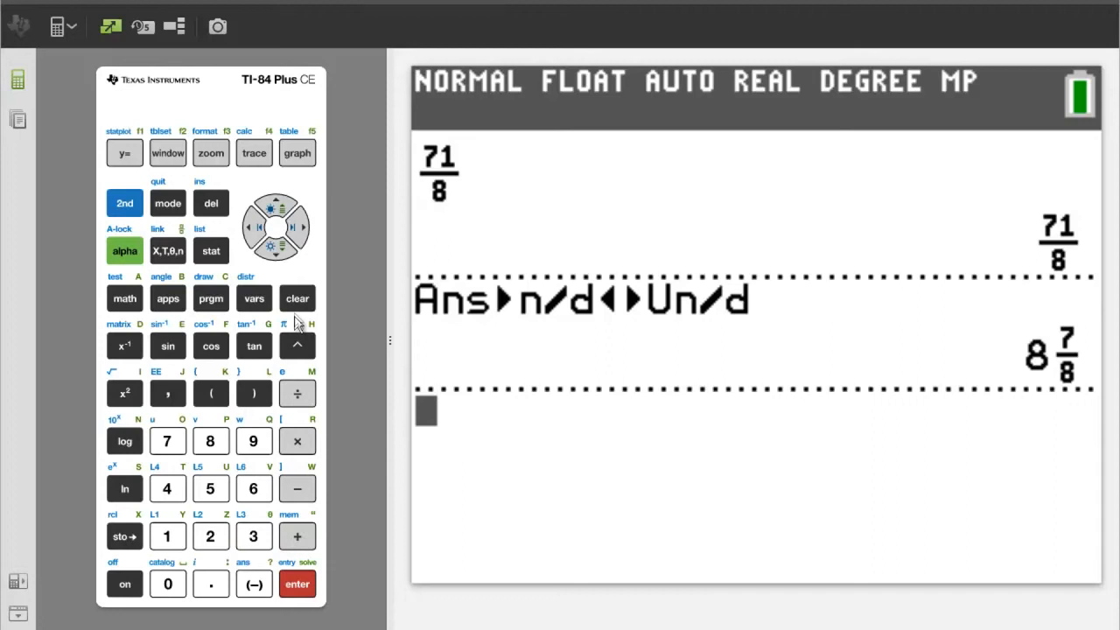
Clear the previous 71/8 calculations from the home screen.
click(297, 298)
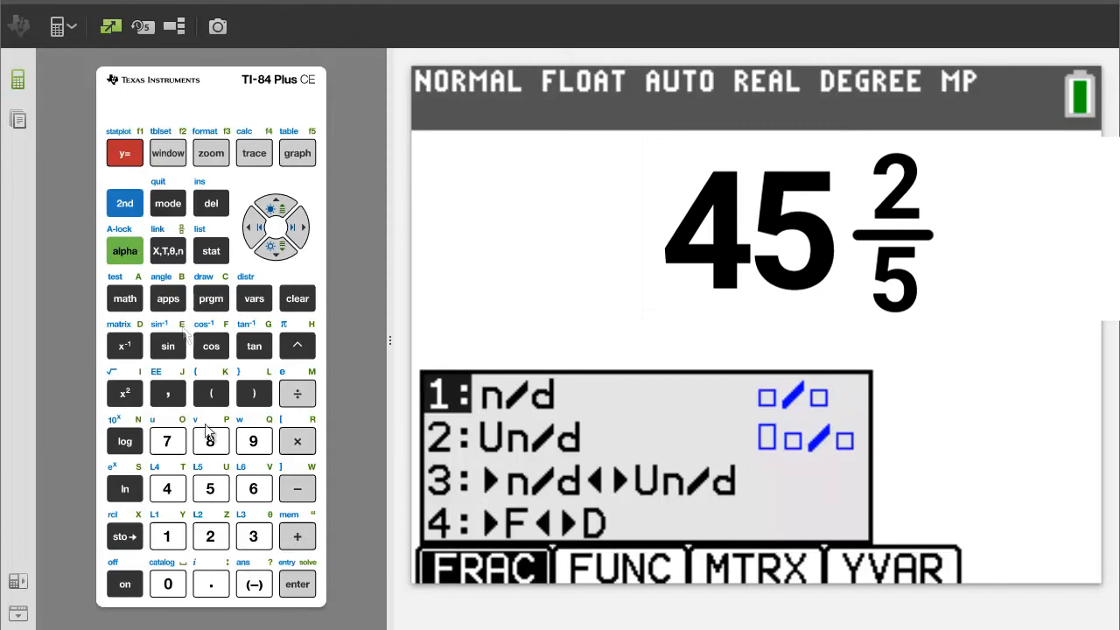
Fill a Un/d mixed-number template with 45 and numerator 2, moving to the denominator.
click(210, 536)
text(45)
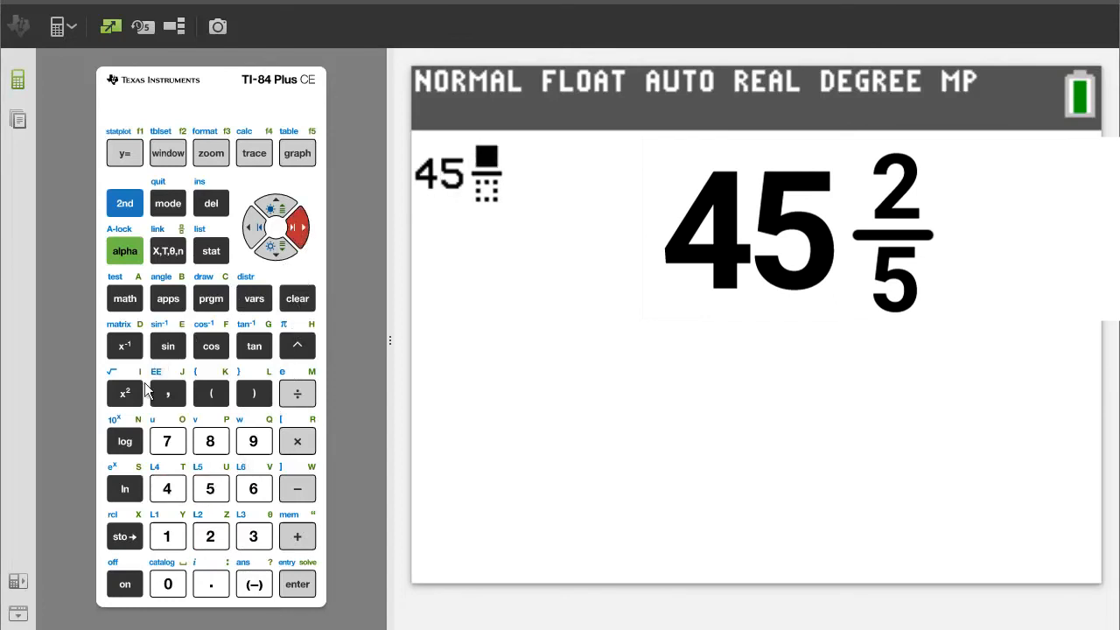
click(210, 535)
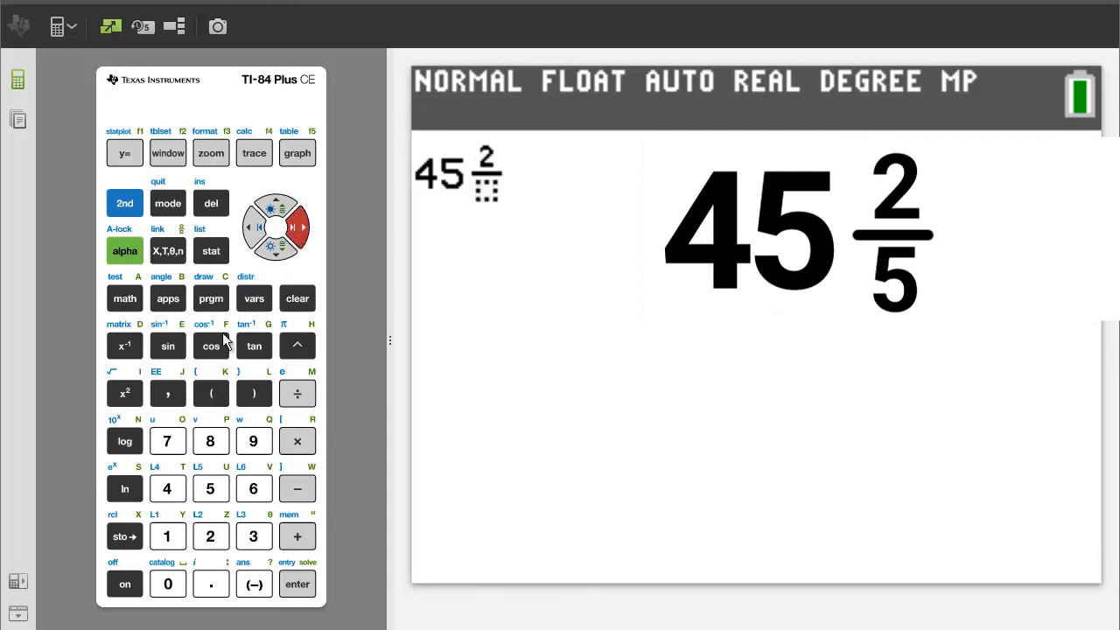
click(210, 488)
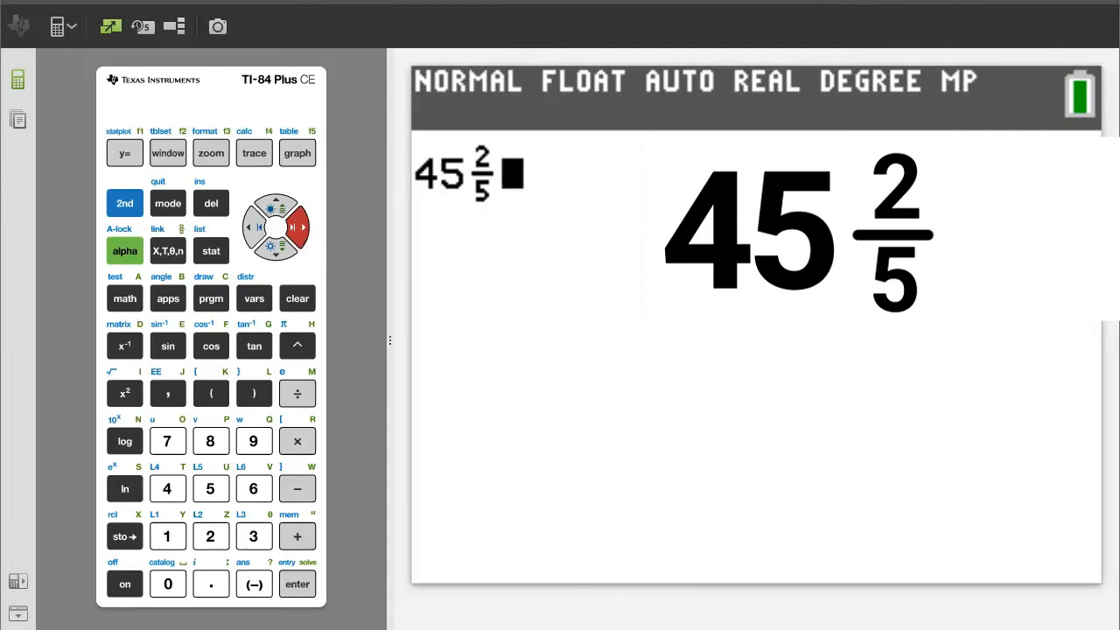
Evaluate 45 2/5, returning the improper fraction 227/5.
click(296, 583)
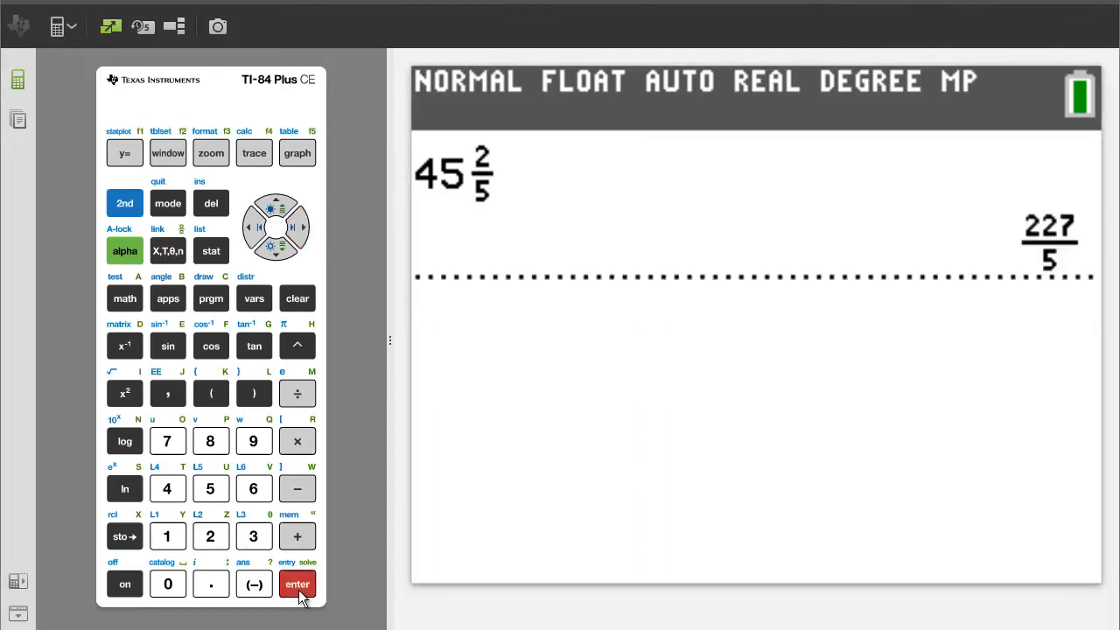
click(296, 583)
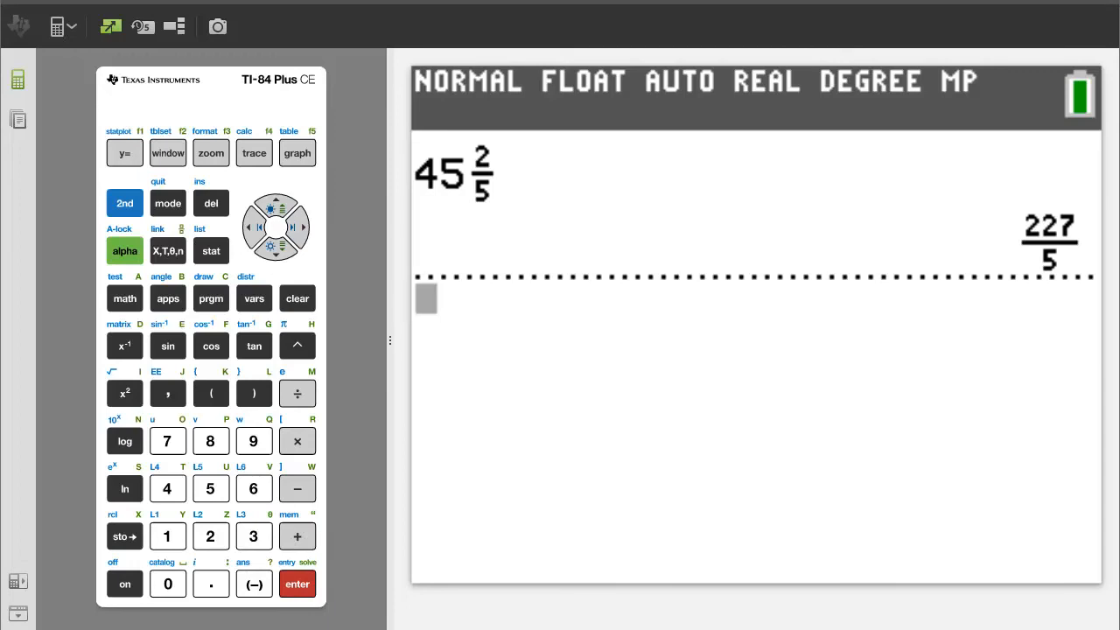